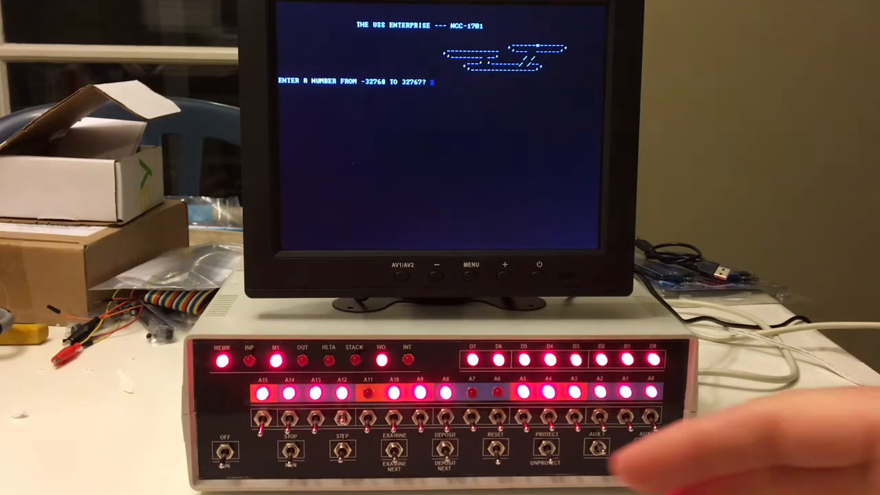
Seed the game with the number 1024 to generate mission orders and the first sector scan
type("1024")
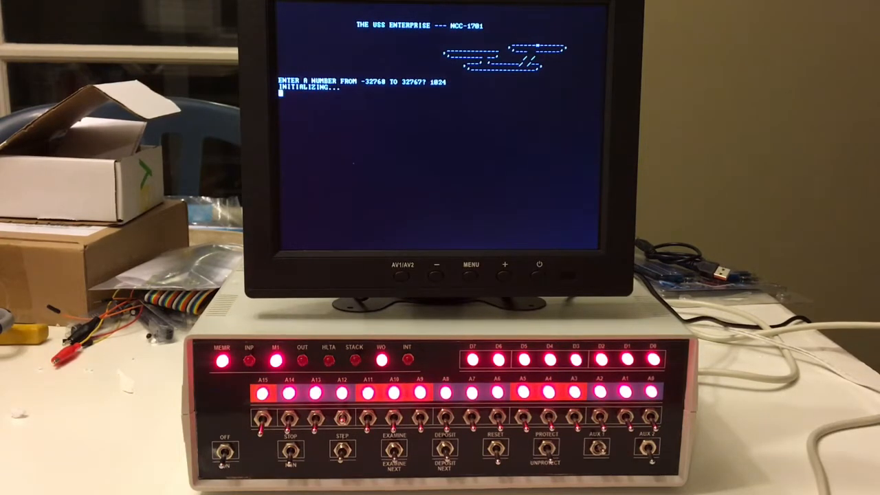
key("enter")
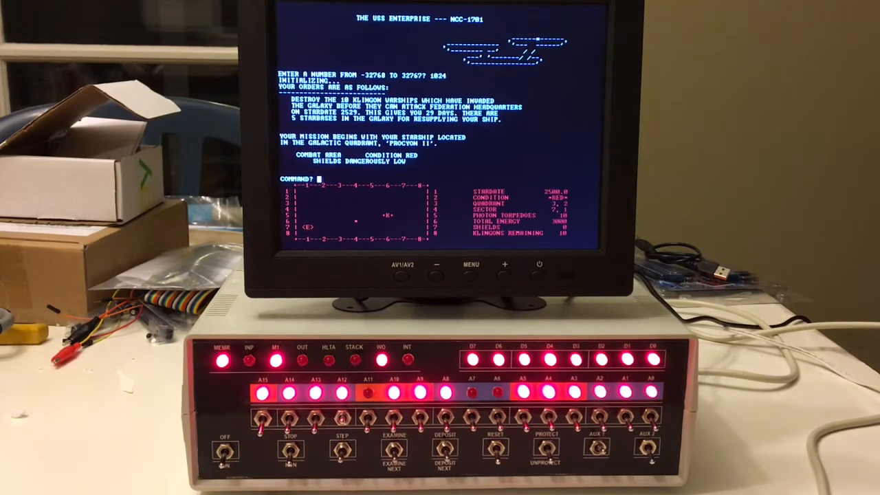
Transfer 1000 of the 3000 energy units into the shields with the SHE command
type("SHE")
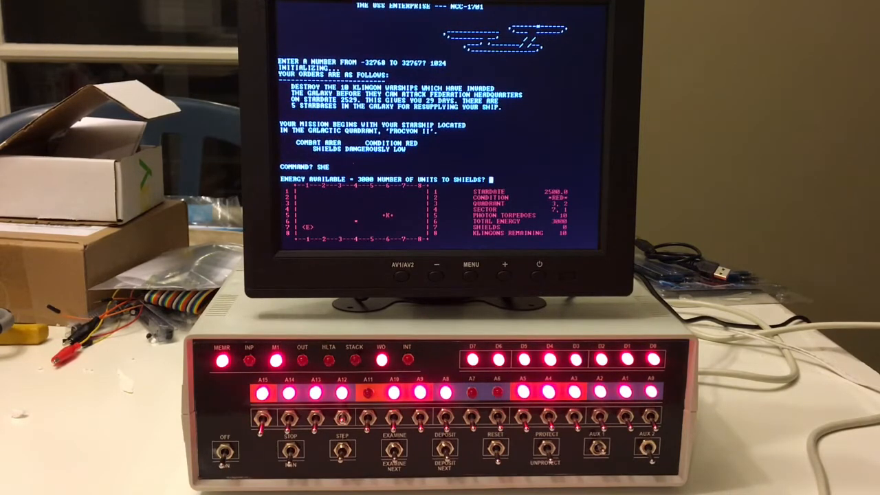
type("1000")
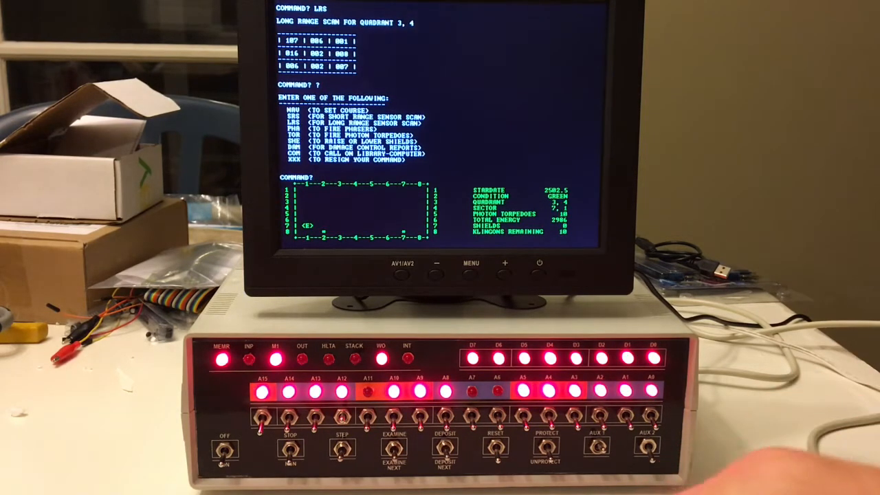
Raise shields to 1000 units, then request the damage control report with DAM
type("SHE")
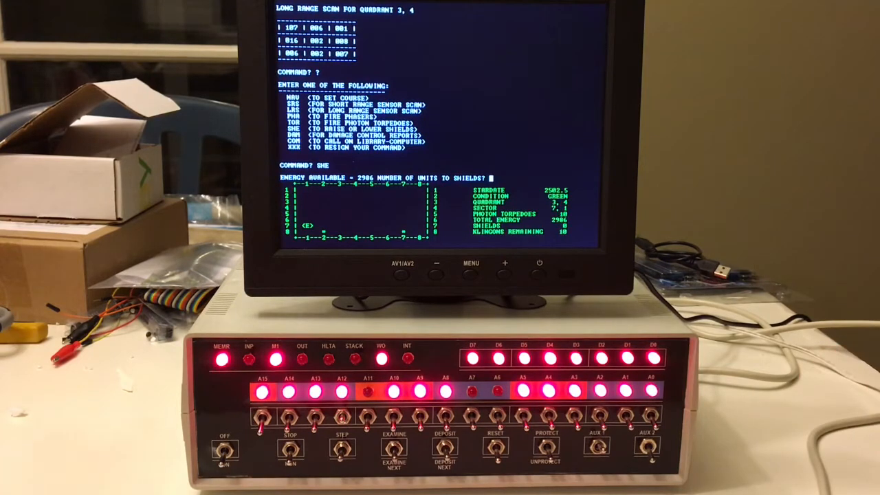
type("1000")
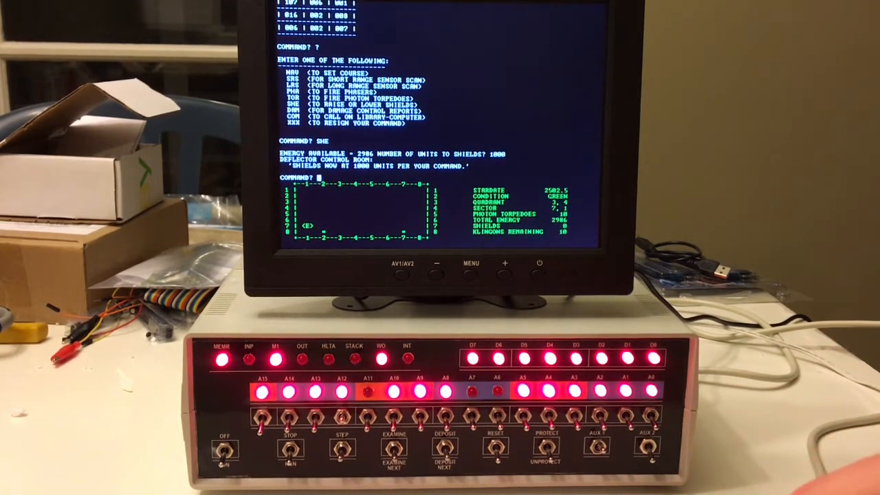
type("DAM")
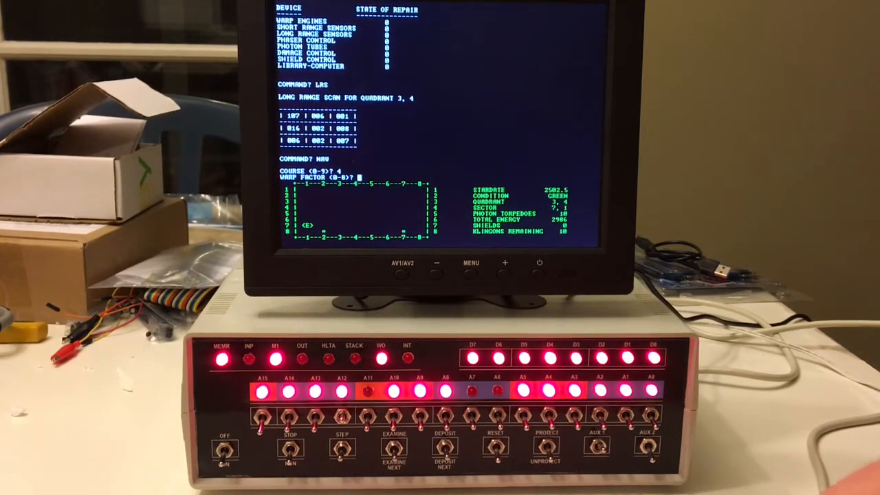
Warp the Enterprise along course 4 at warp factor 1 into the Rigel III quadrant
type("1")
type("PHA")
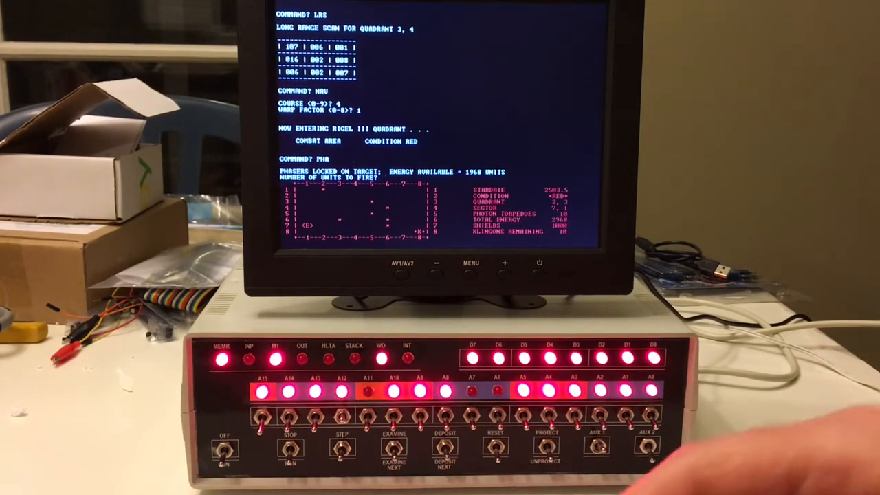
Fire 500 units of phaser energy, destroying the Klingon so nine remain
type("500")
type("LRS")
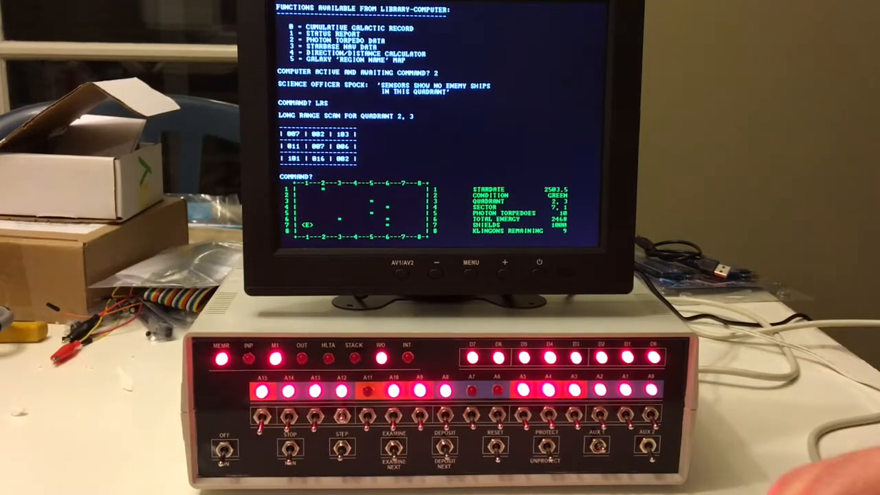
Navigate on course 3 past the damaged warp engines, then start NAV again toward the Antares quadrant
type("NAV")
type("2")
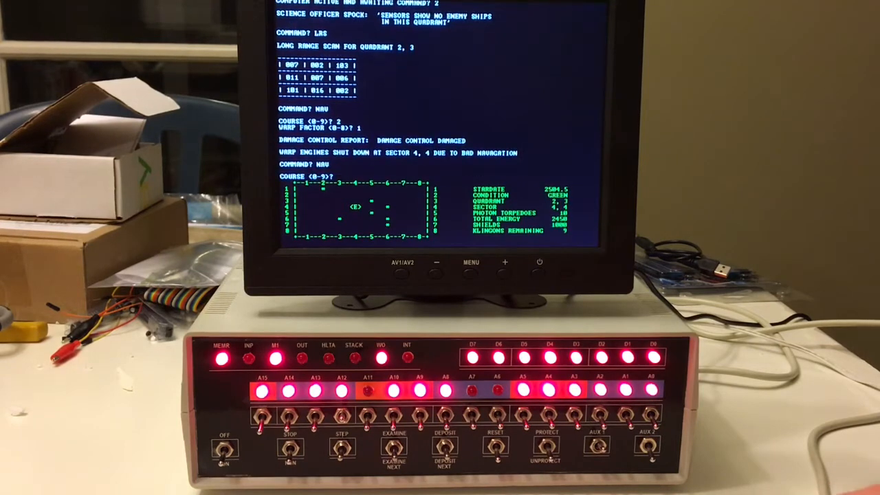
type("3")
type(".5")
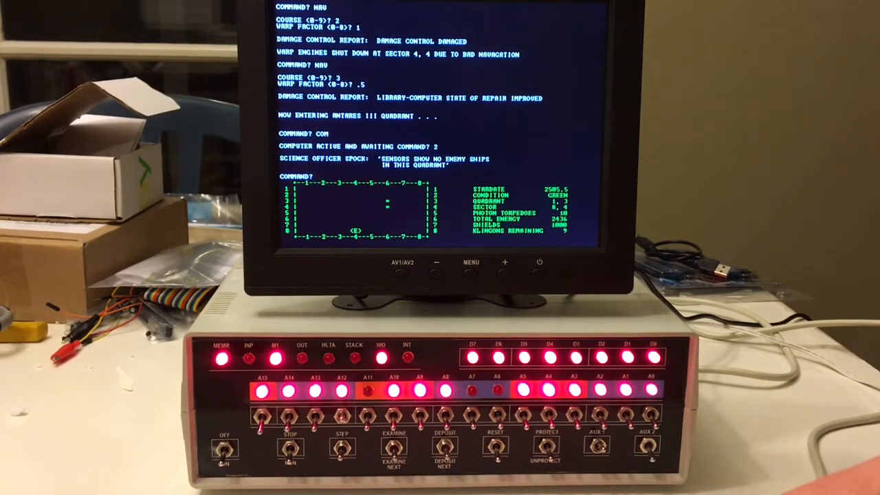
type("NAV")
type("COM")
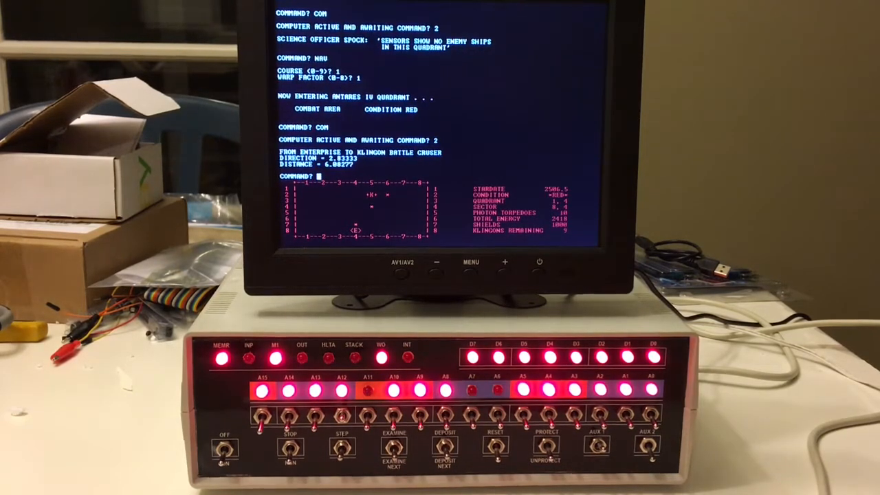
Launch a photon torpedo on course 2.833 at the Klingon cruiser, then begin NAV after it hits a star
type("TOR")
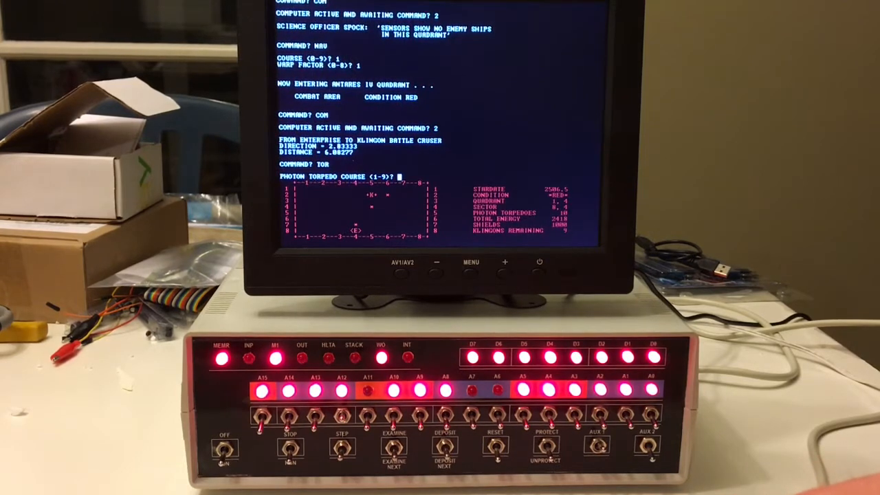
type("2.833")
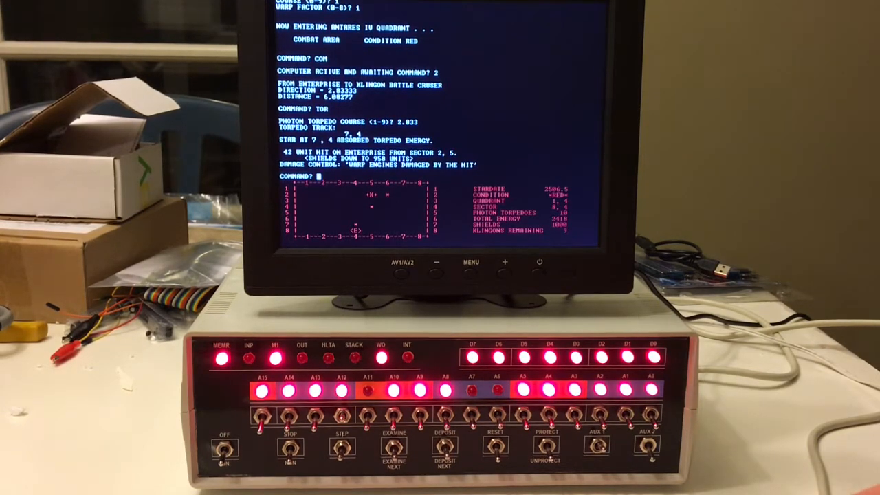
type("NAV")
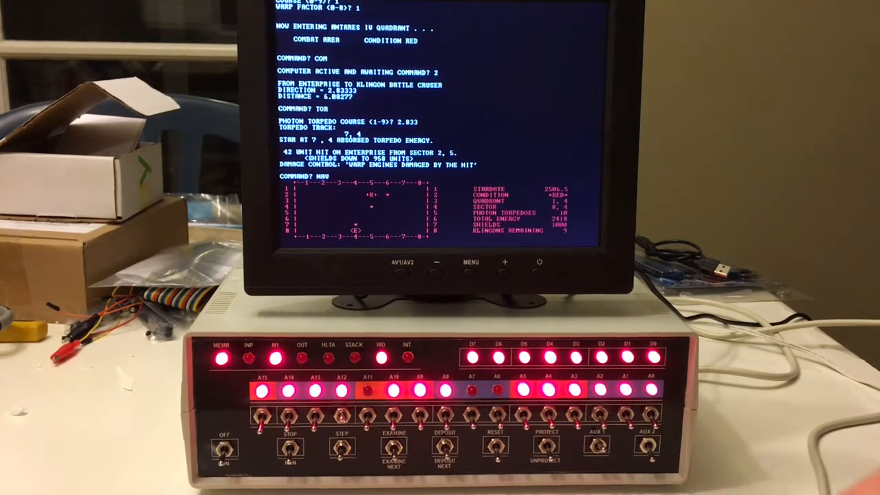